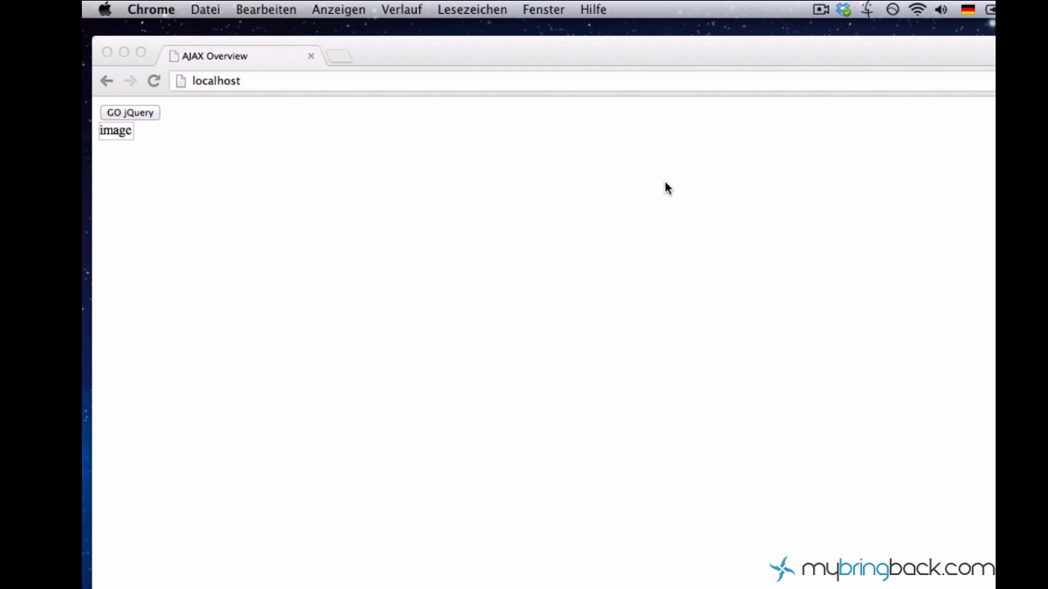
mouse_move(695, 301)
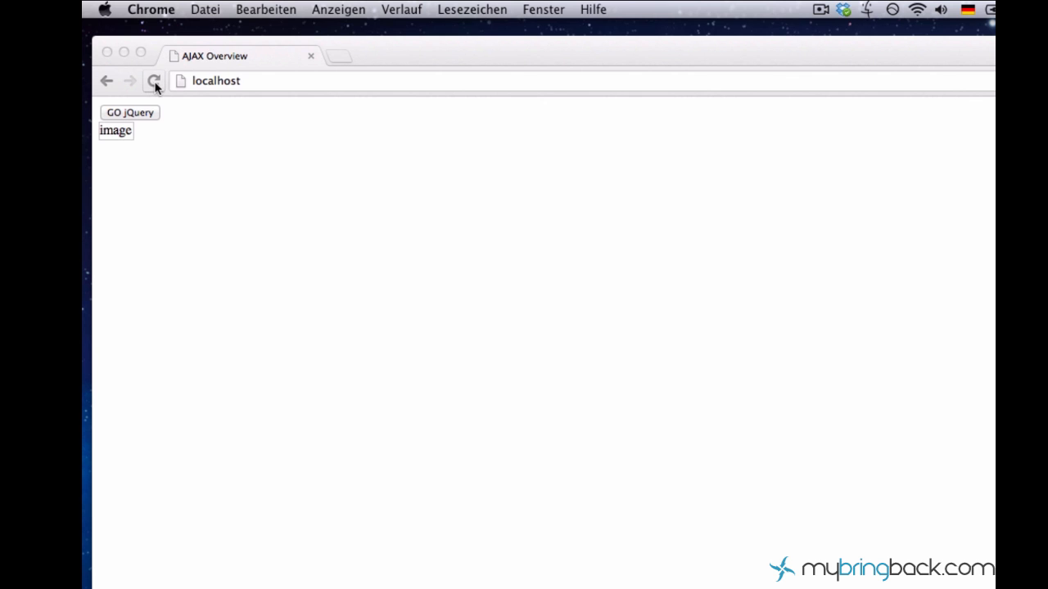
mouse_move(117, 137)
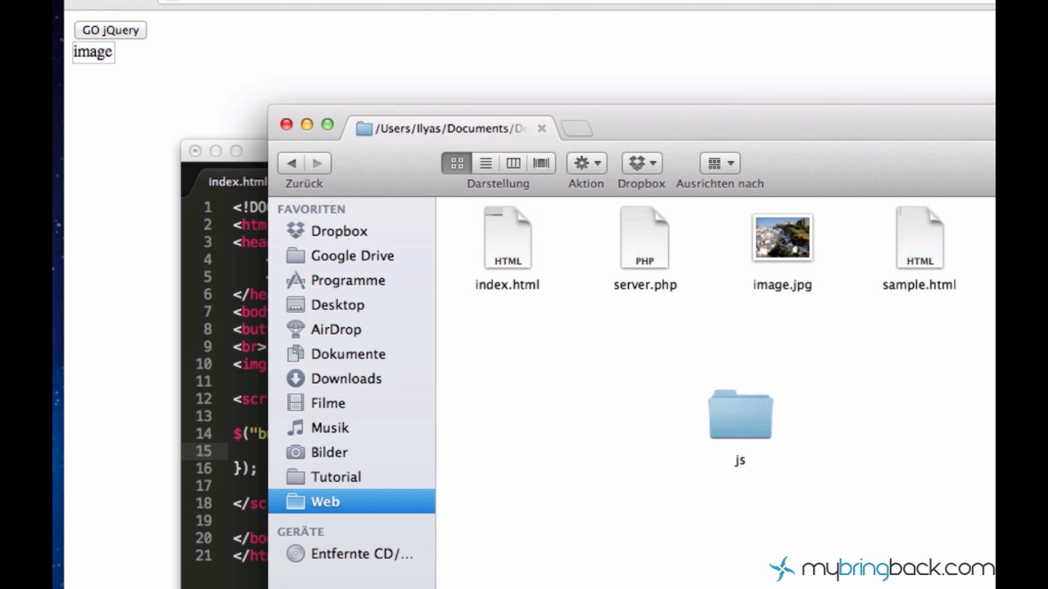
- Begin $("#container").attr("src" inside the button's click handler in index.html
left_click(783, 237)
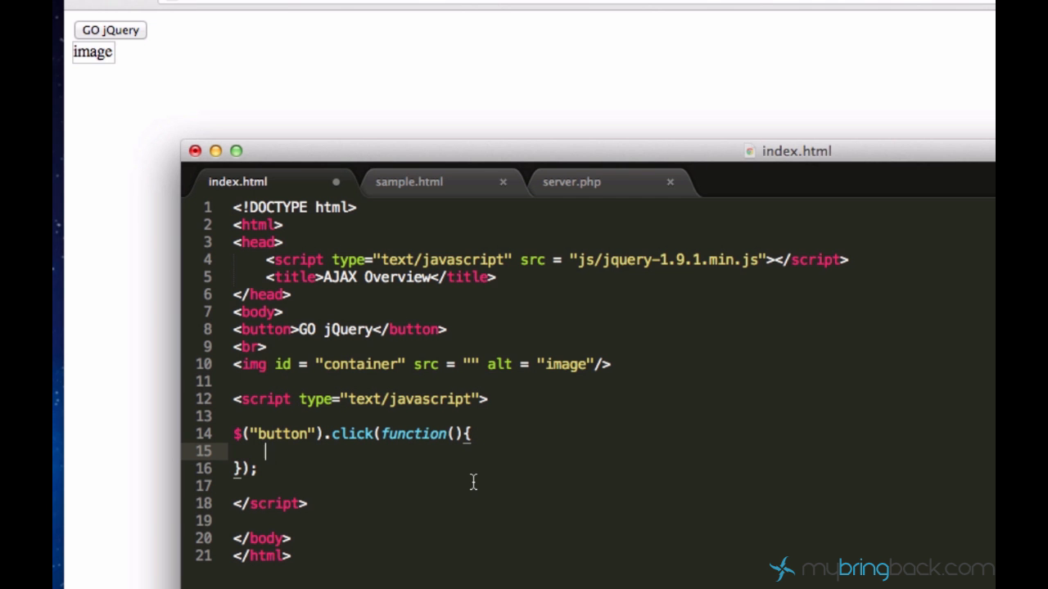
type("$")
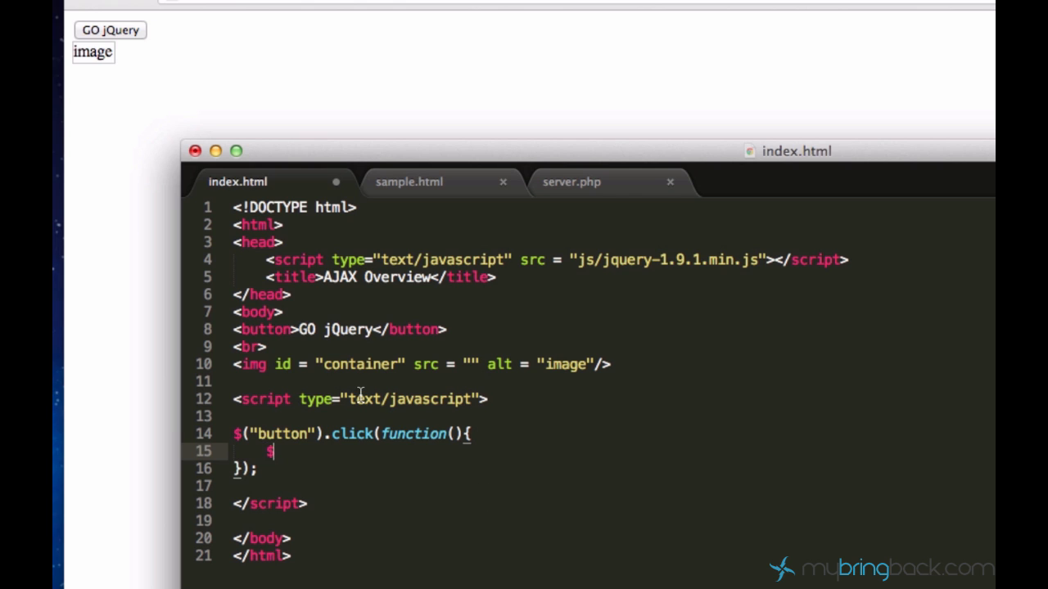
type("$(\"#co\")")
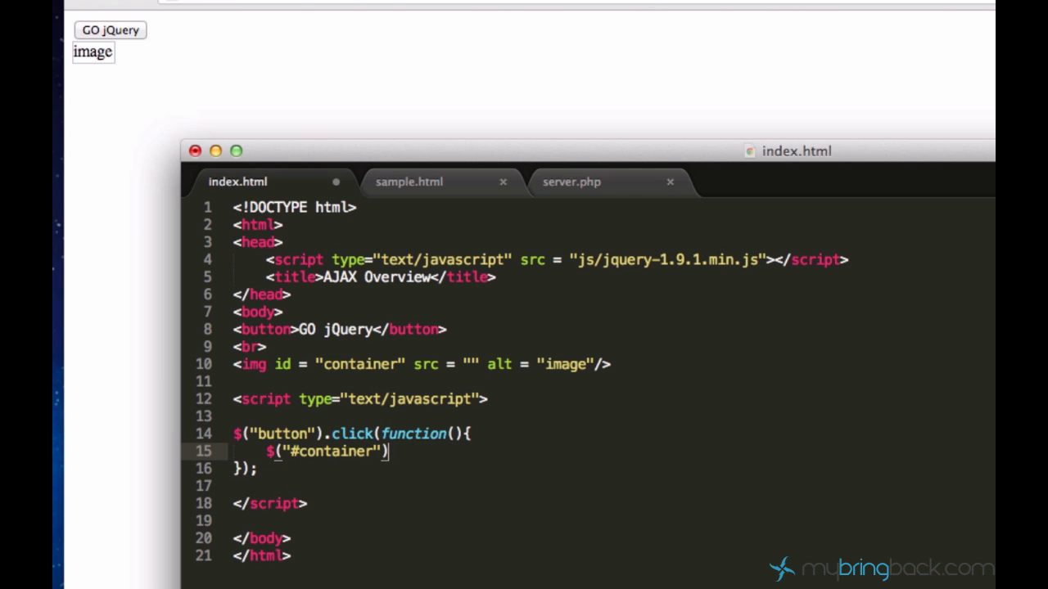
type(".")
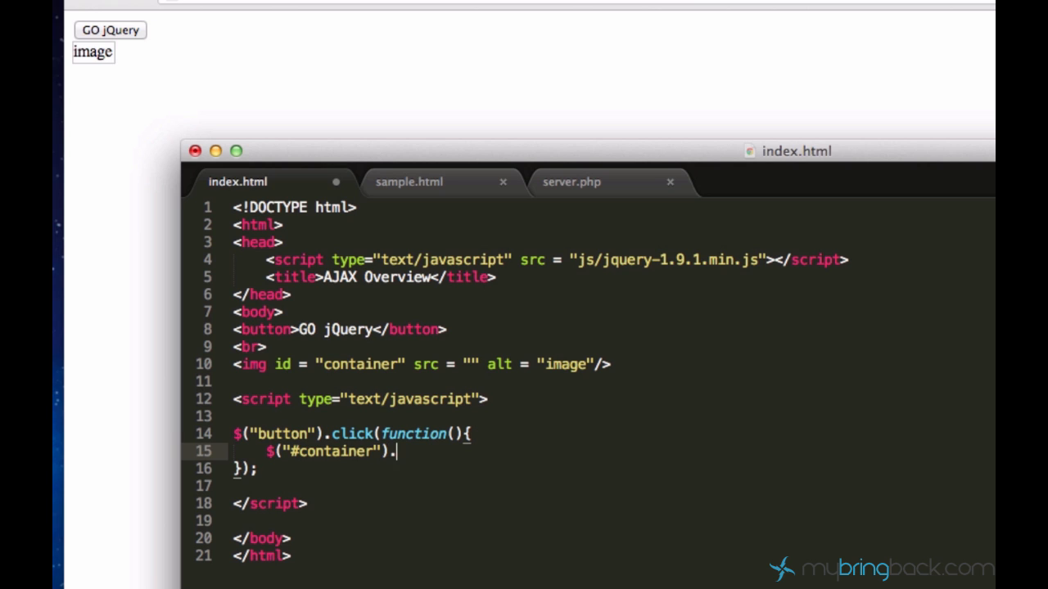
type(".attr(\"src\"")
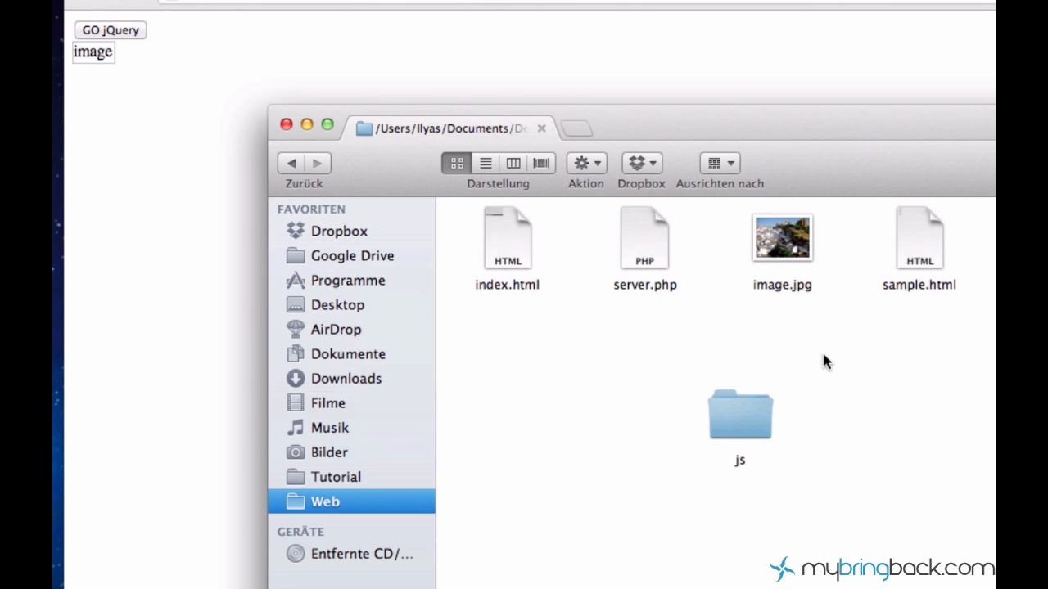
- Complete the line as $("#container").attr("src", "image.jpg"); and save index.html
left_click(783, 238)
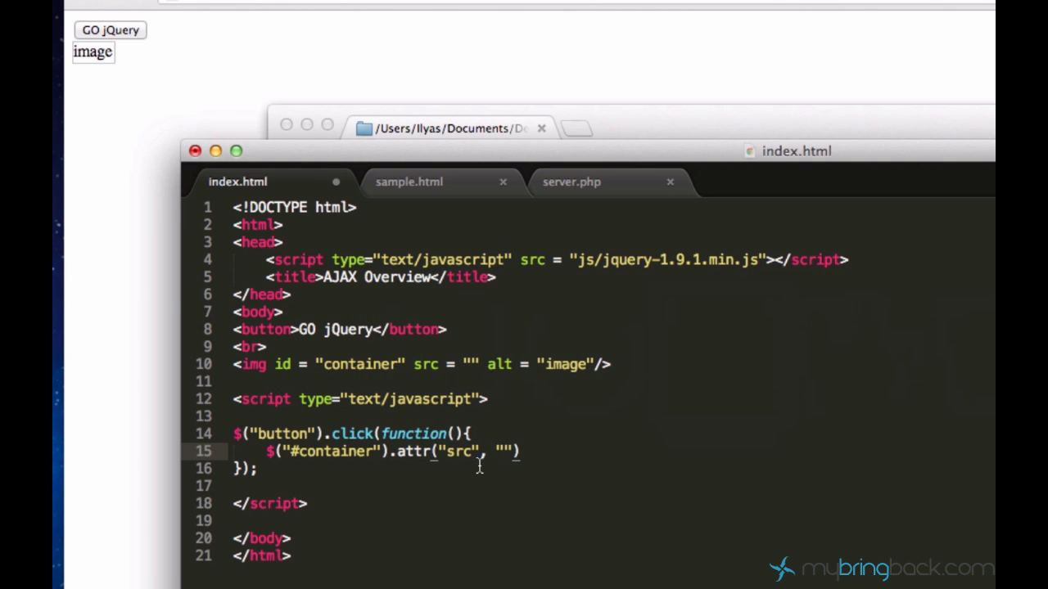
type("image.jpg")
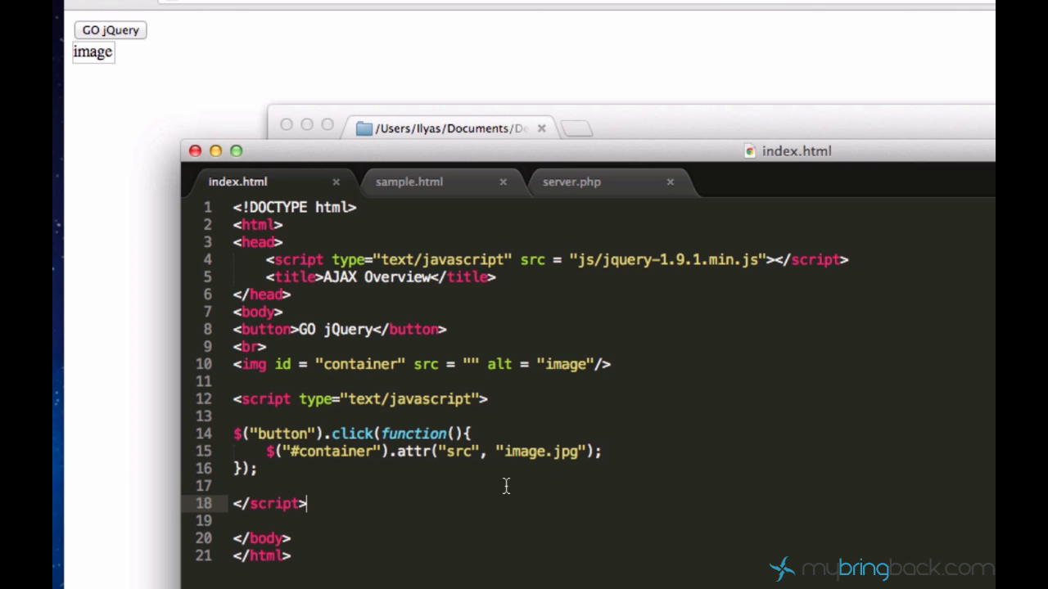
mouse_move(406, 426)
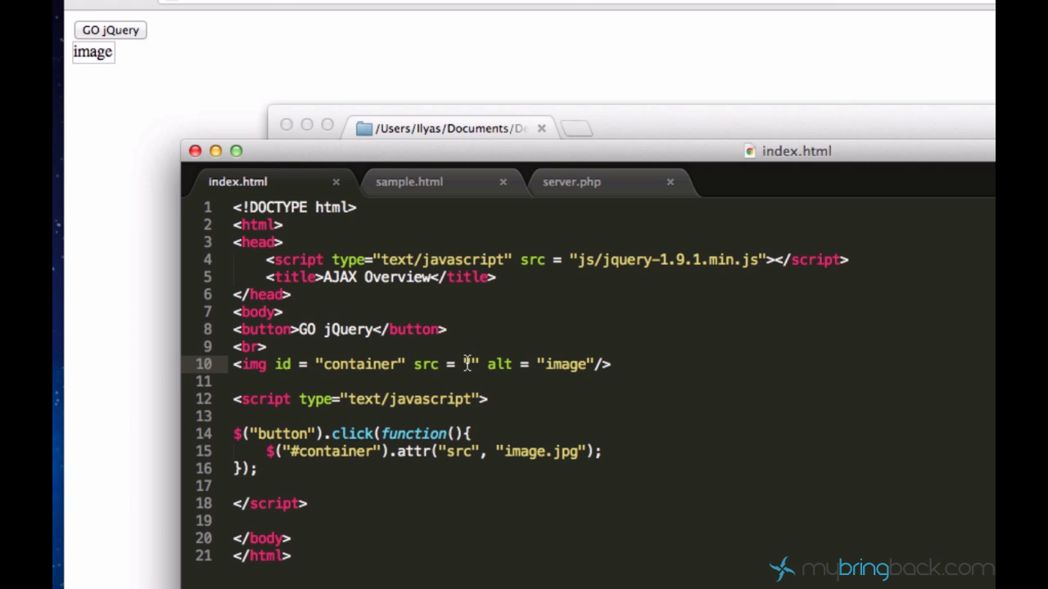
mouse_move(472, 364)
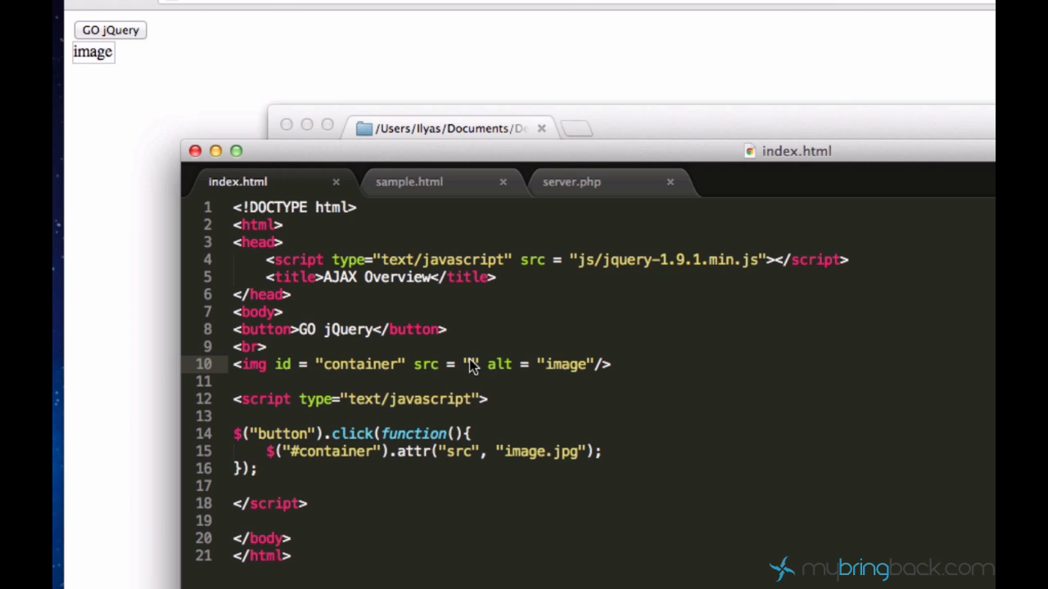
mouse_move(502, 424)
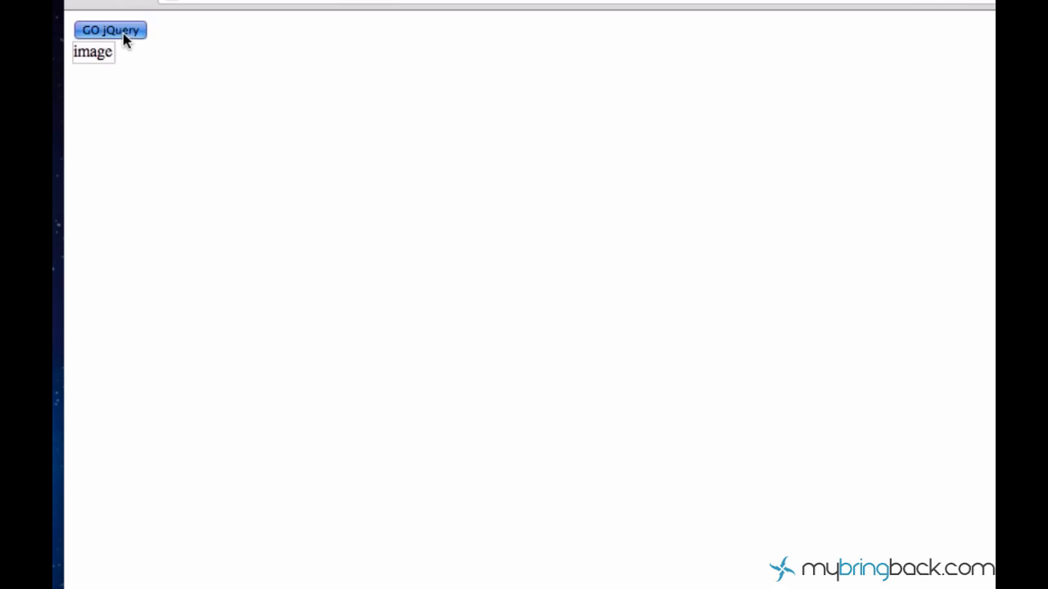
- Use the GO jQuery button in Chrome to load image.jpg onto the page
left_click(110, 29)
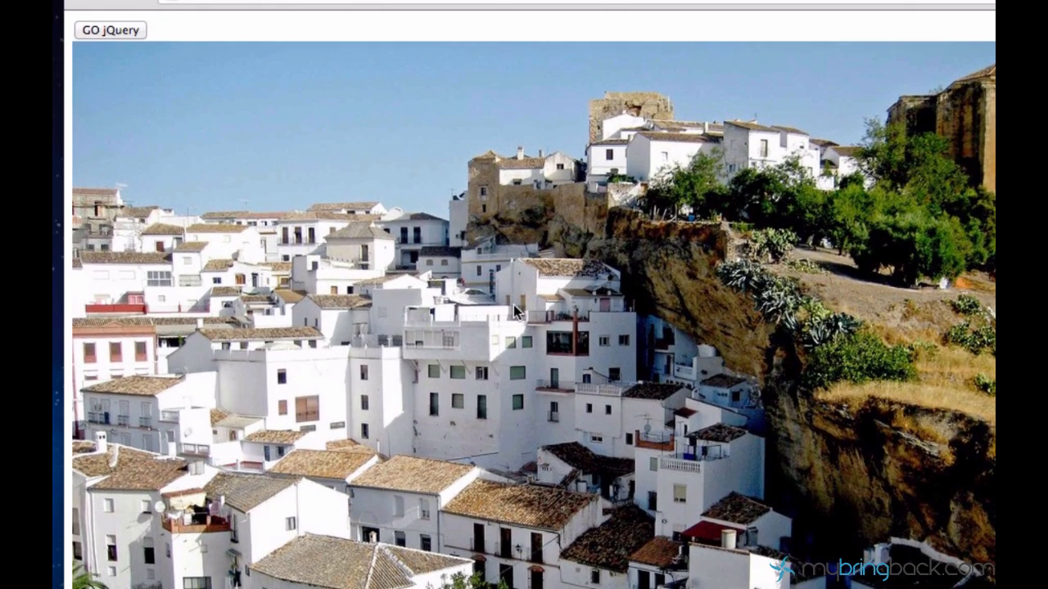
mouse_move(606, 291)
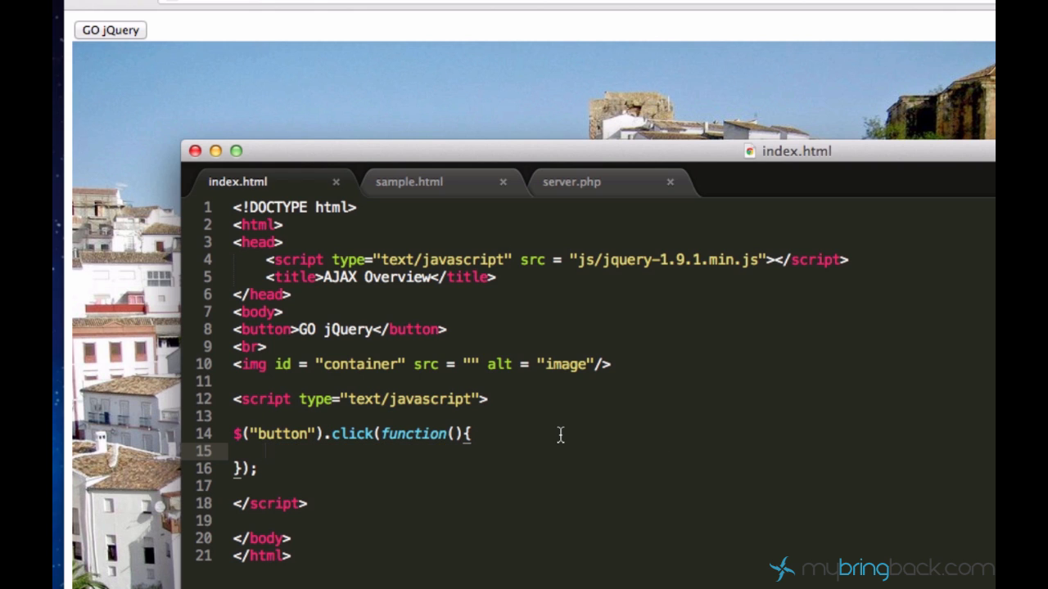
- Change the img tag to <div id="container"></div> and relabel the button GO AJAX GO!
left_click(625, 364)
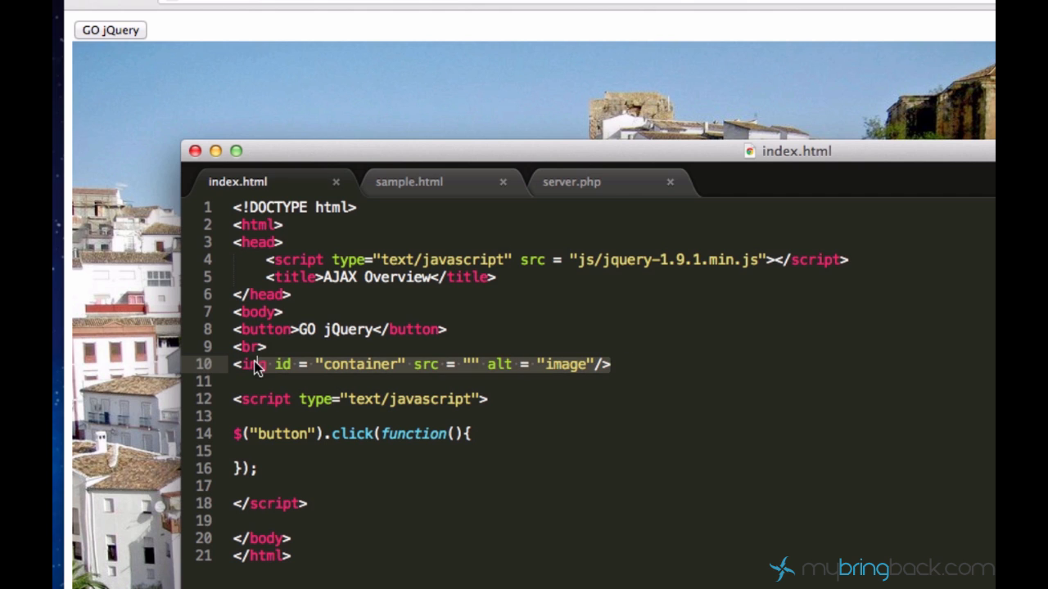
type("div id = \"container\">")
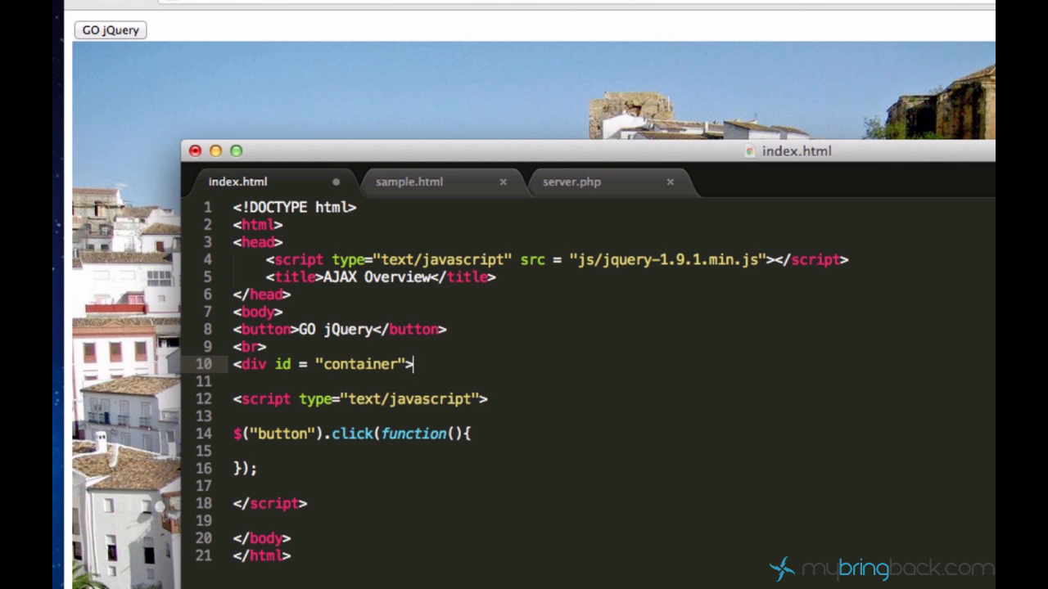
type("</div>d")
left_click(341, 329)
type("AJAX G")
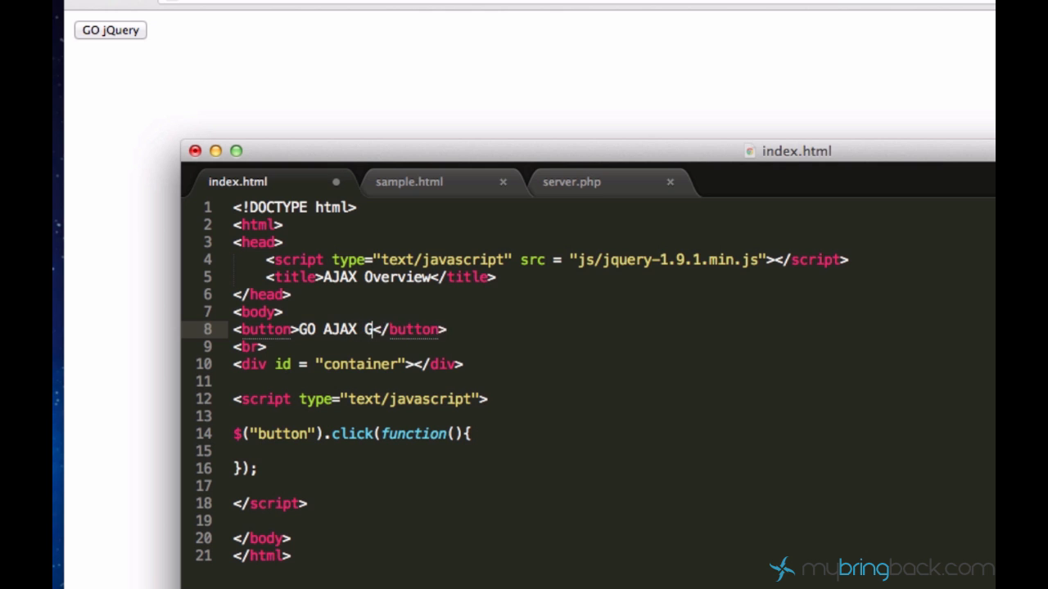
type("O!")
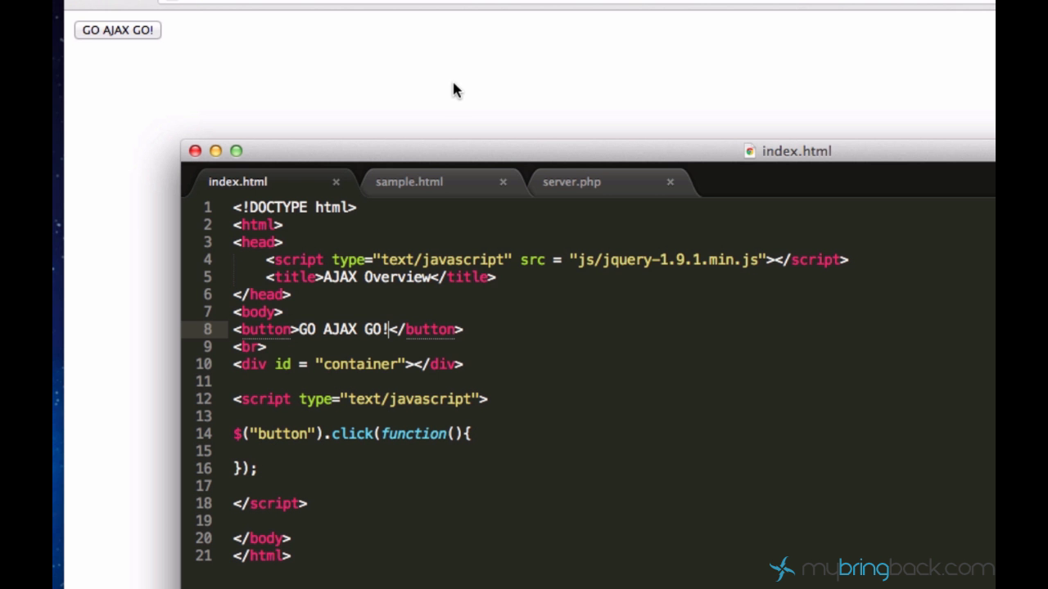
mouse_move(520, 63)
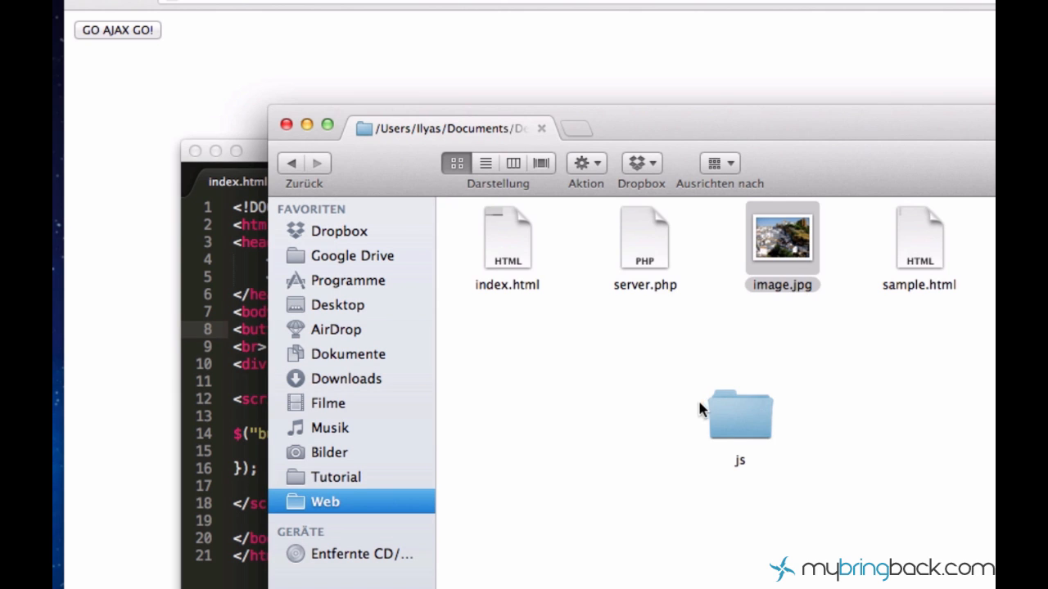
- Review the ten 'item 1' bullets in Chrome and return to index.html in Sublime Text
left_click(919, 238)
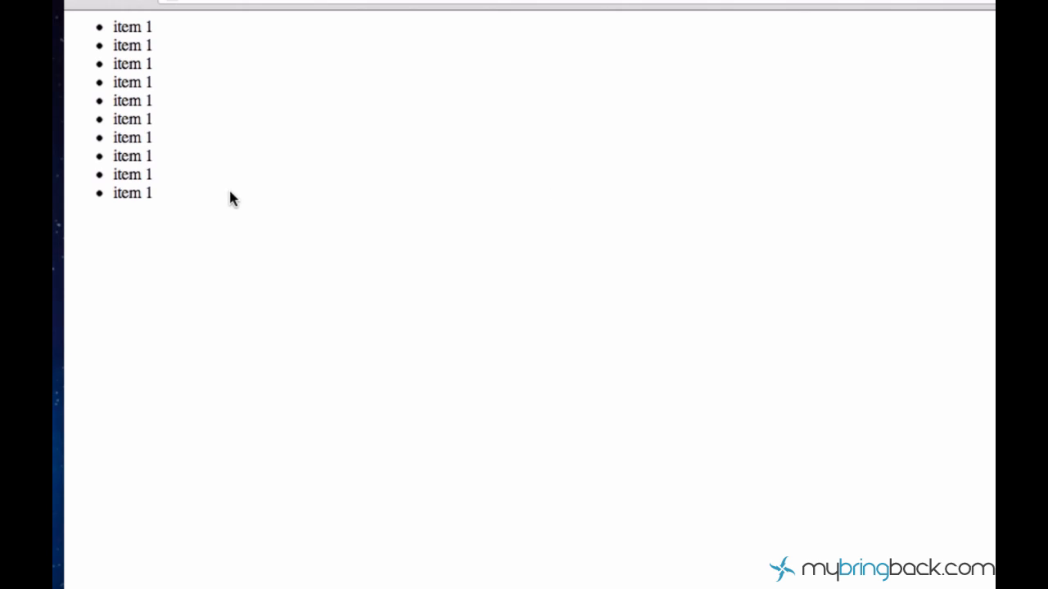
mouse_move(383, 218)
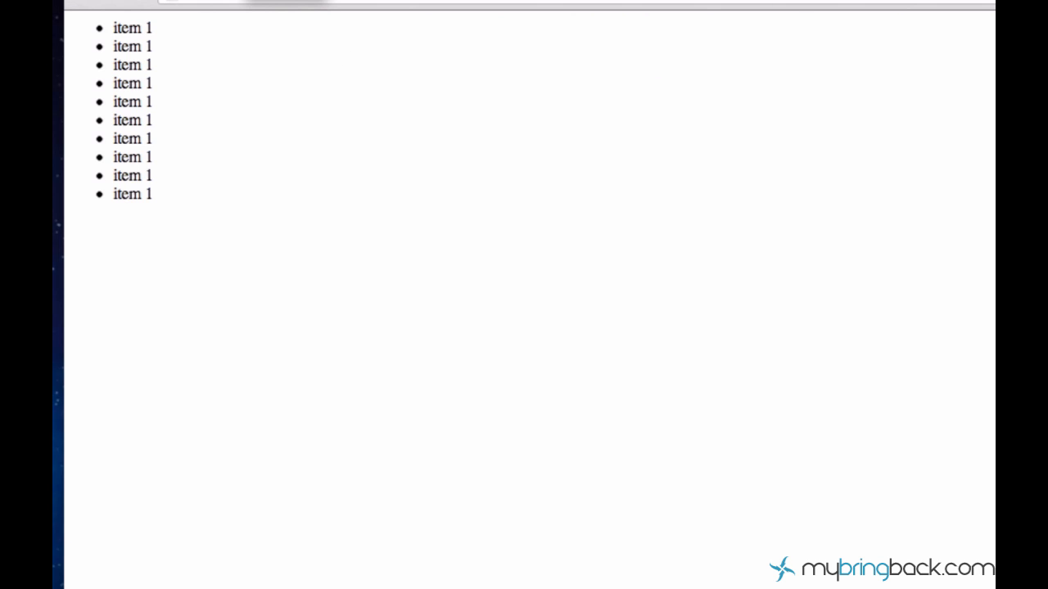
mouse_move(170, 183)
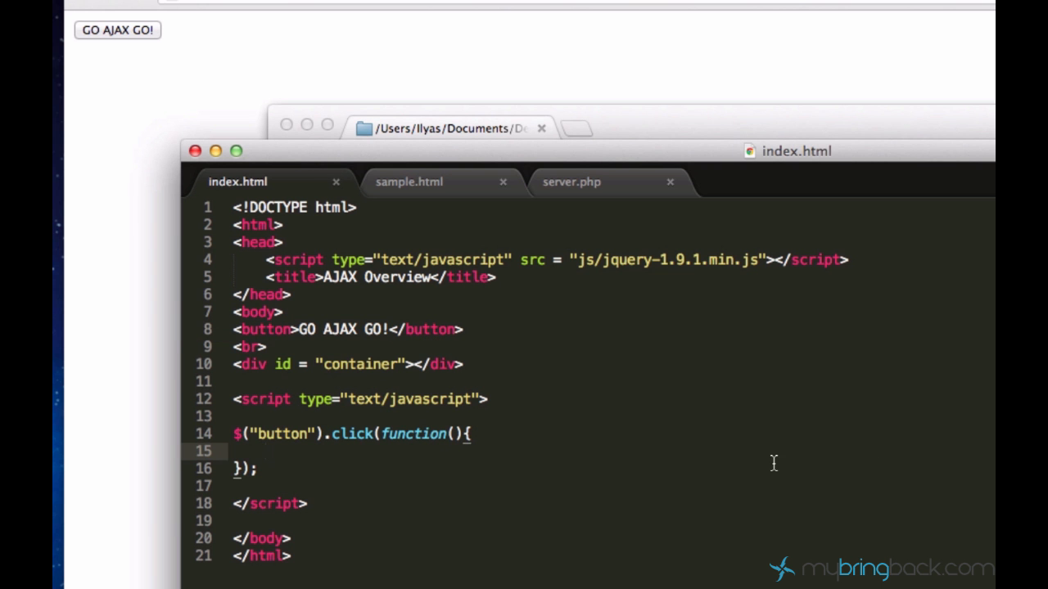
mouse_move(927, 459)
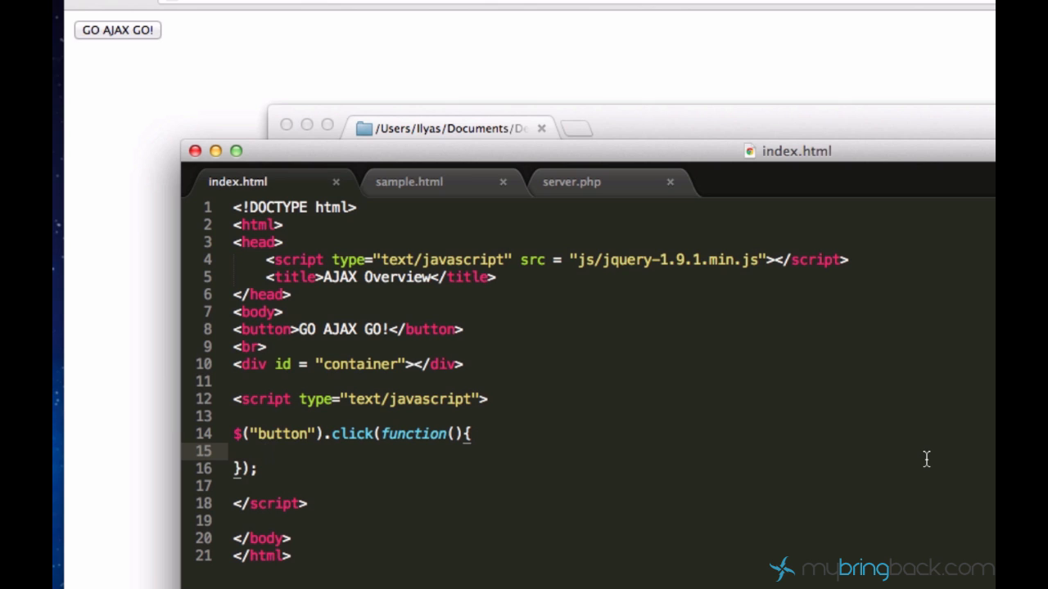
- Start a $.get("") call inside the click handler, using autocomplete for get
type("$")
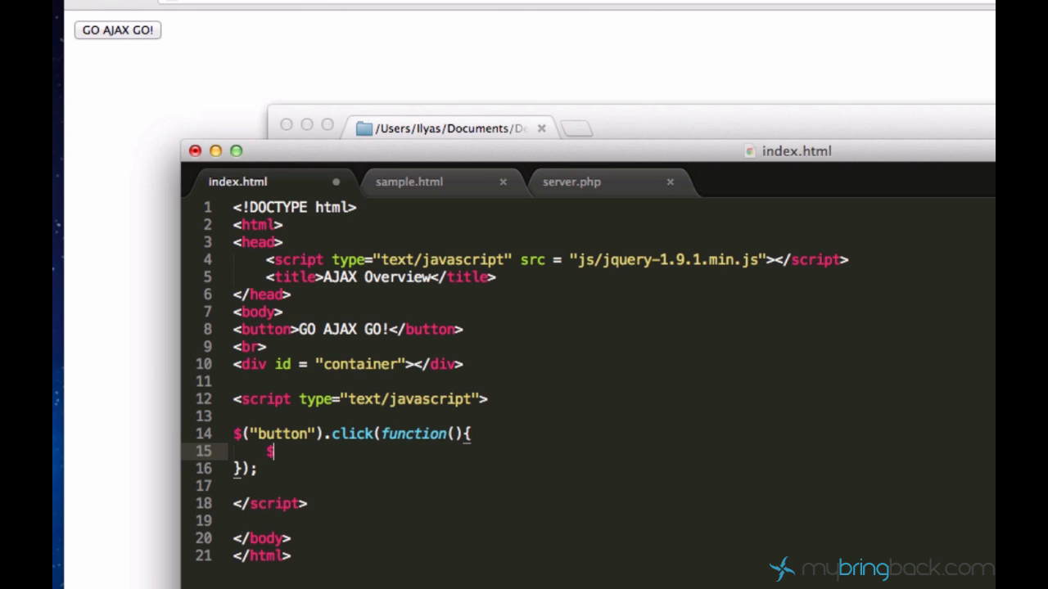
type(".")
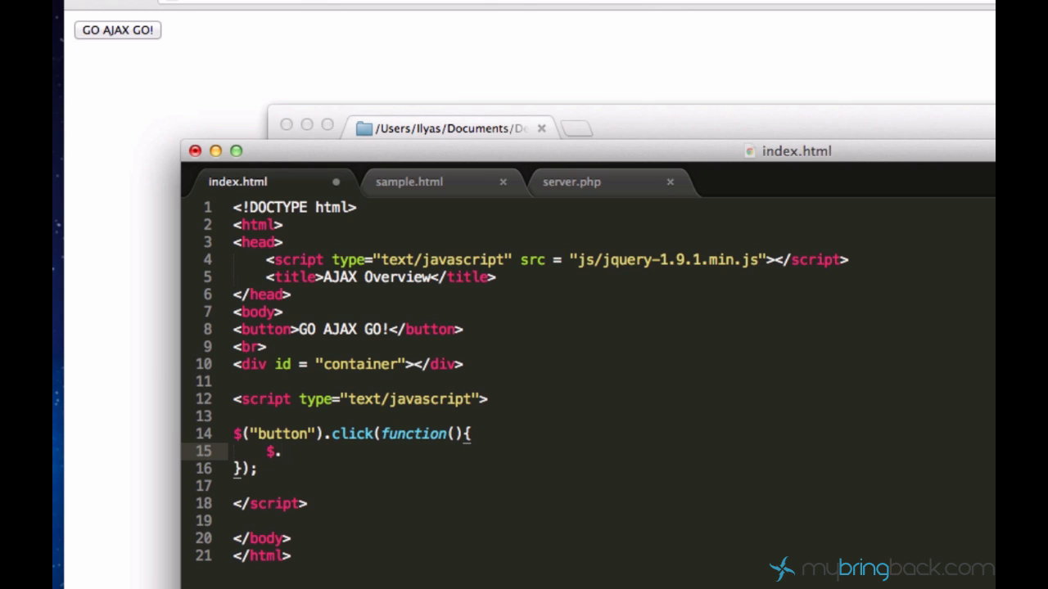
type("get")
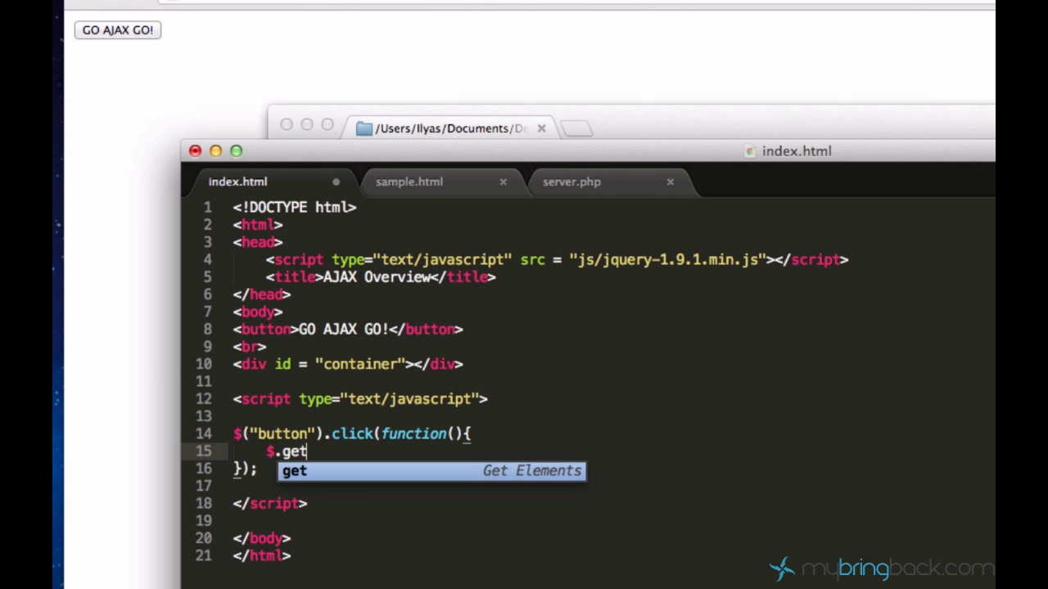
type("()")
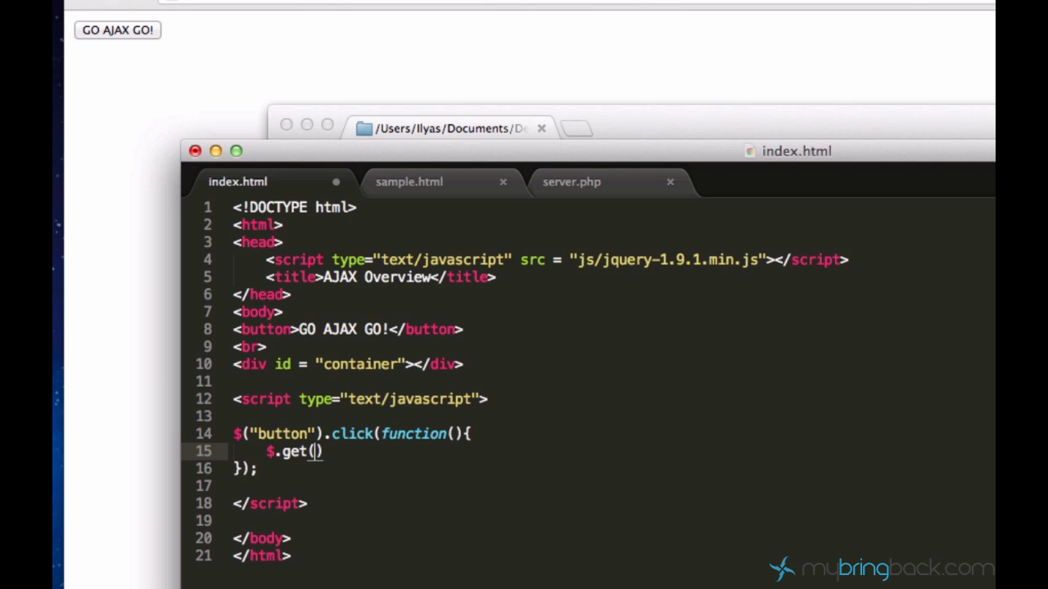
type("\"\"")
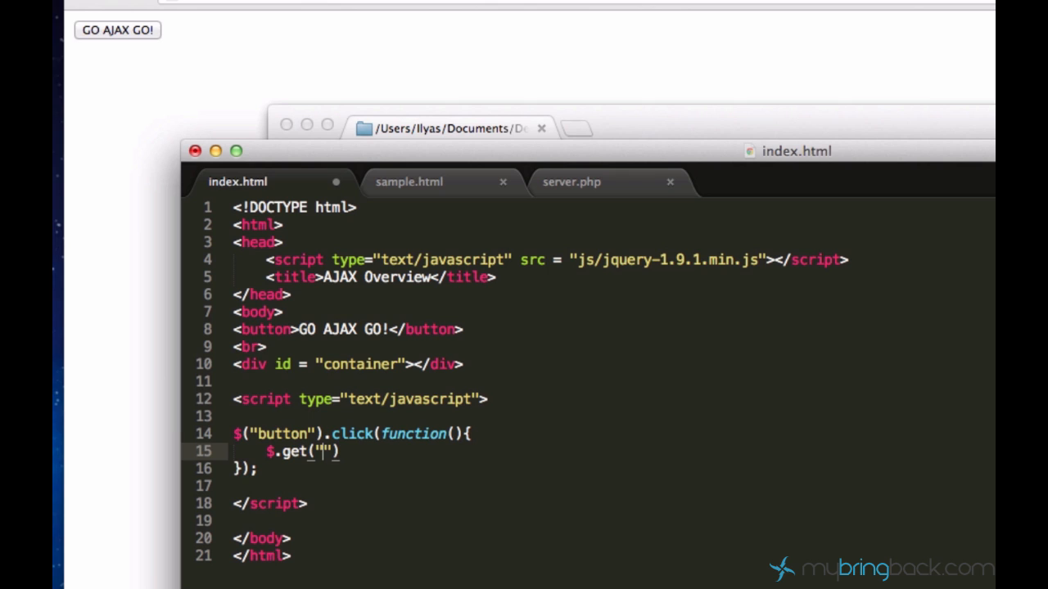
mouse_move(917, 564)
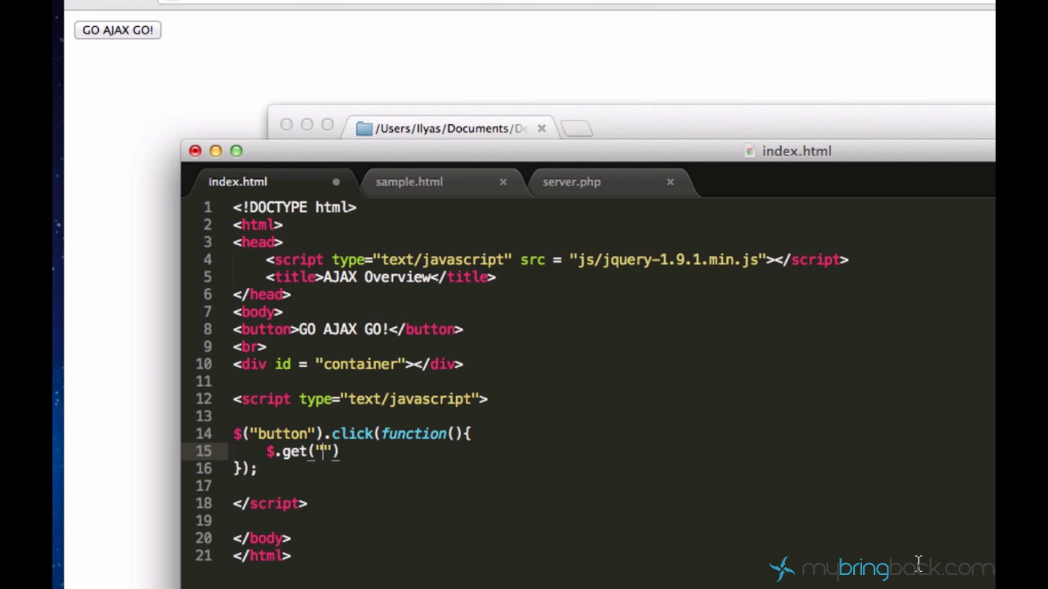
- Request sample.html and add a function(data) callback to the $.get call
type("sample")
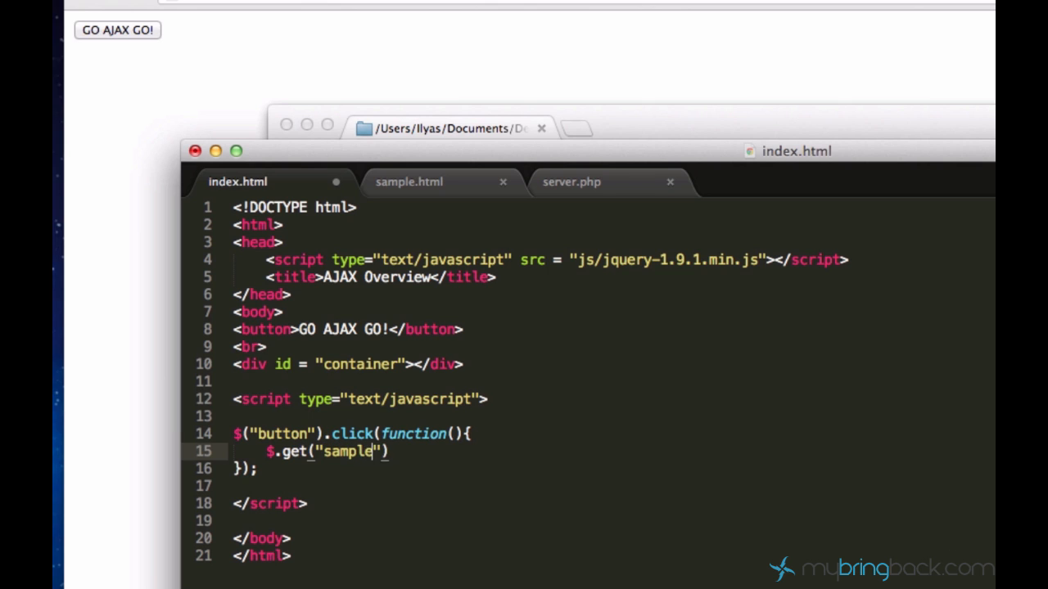
type(".html")
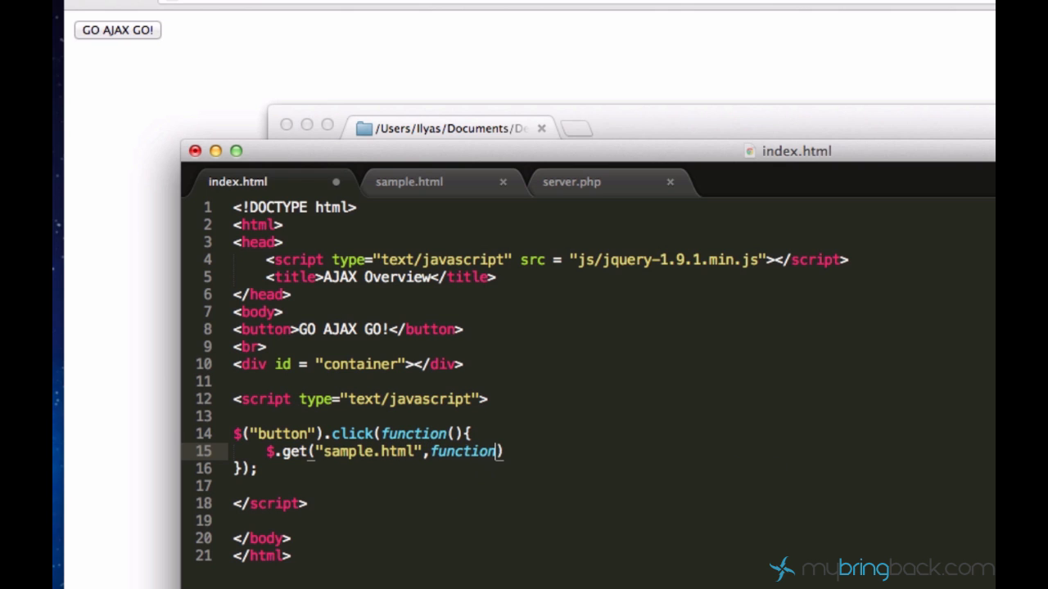
type("dat")
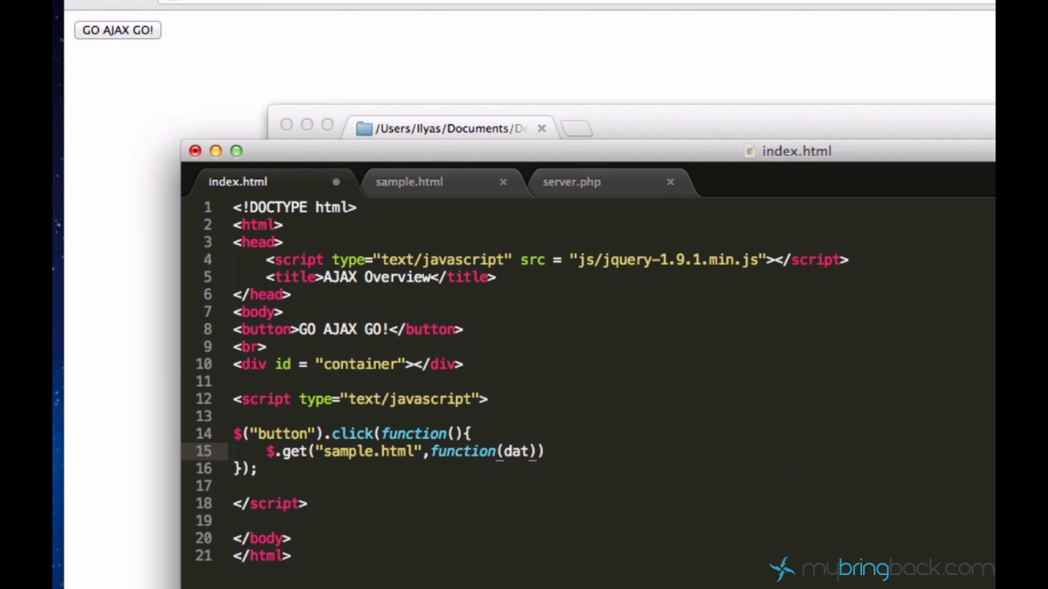
type("a")
type("$(\"#container\").")
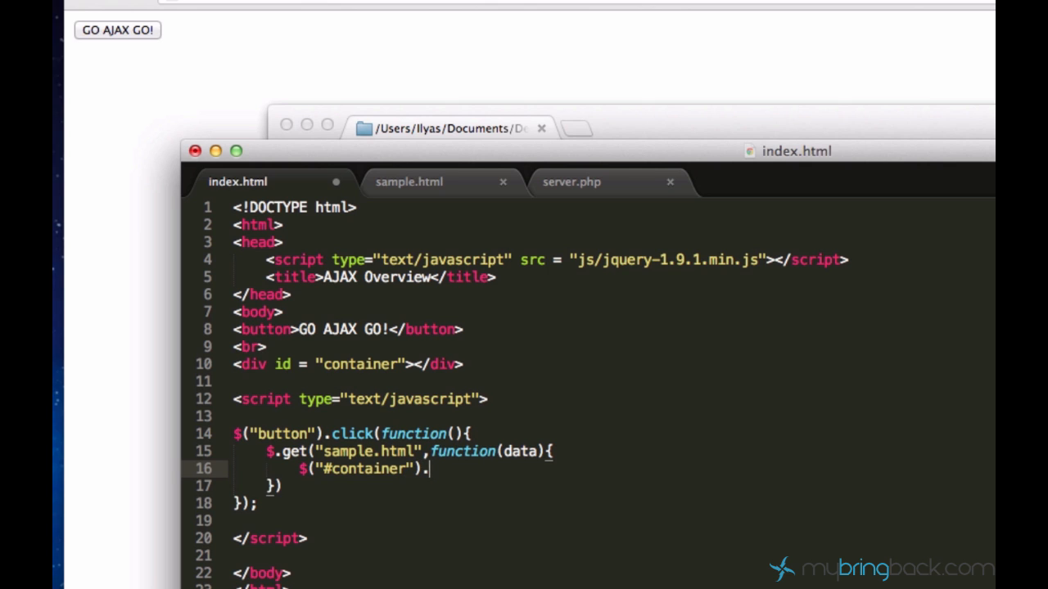
- Set $("#container").html(data) inside the callback and switch to Chrome
type("htm")
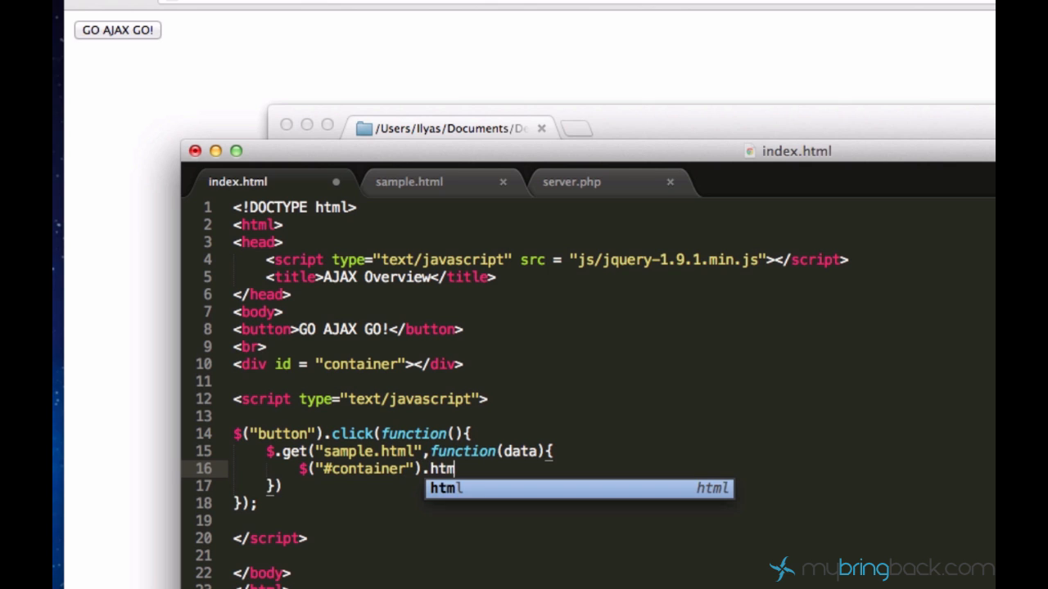
type("l(data)")
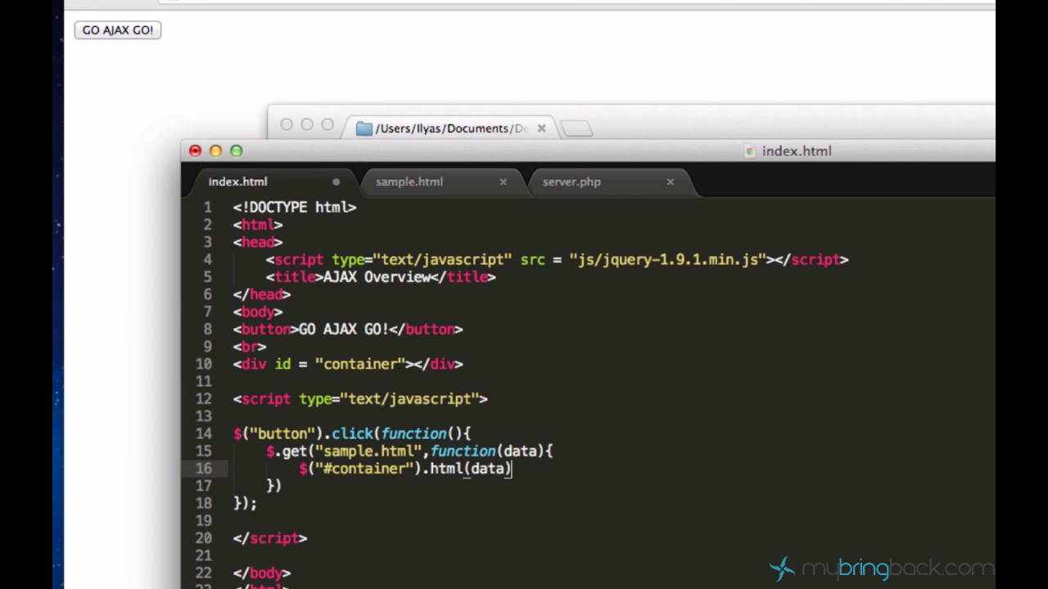
left_click(118, 29)
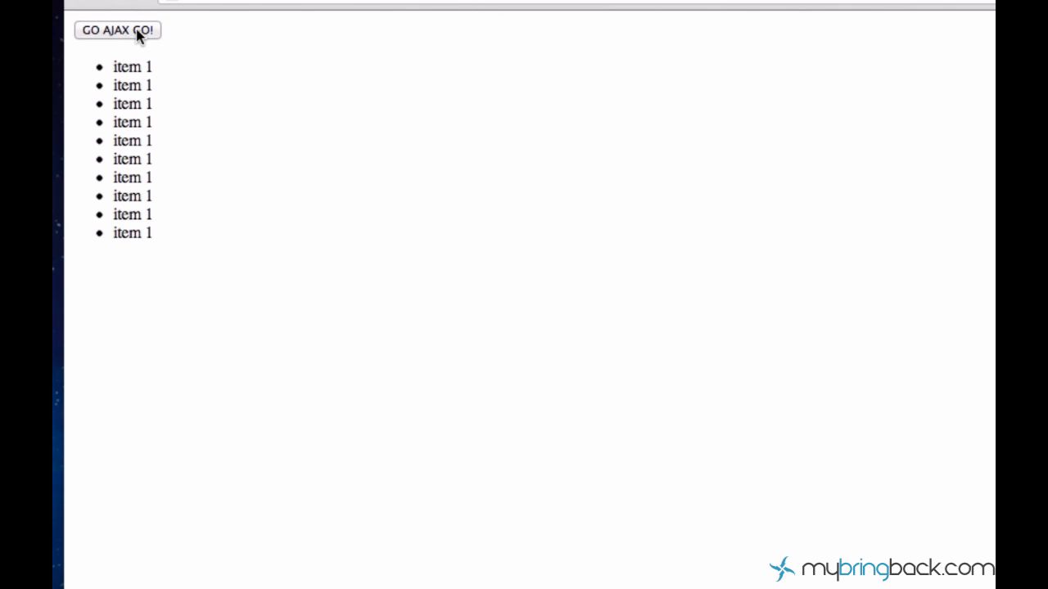
- Load the item 1 list beneath GO AJAX GO! on the reloaded index page
left_click_drag(115, 66, 189, 232)
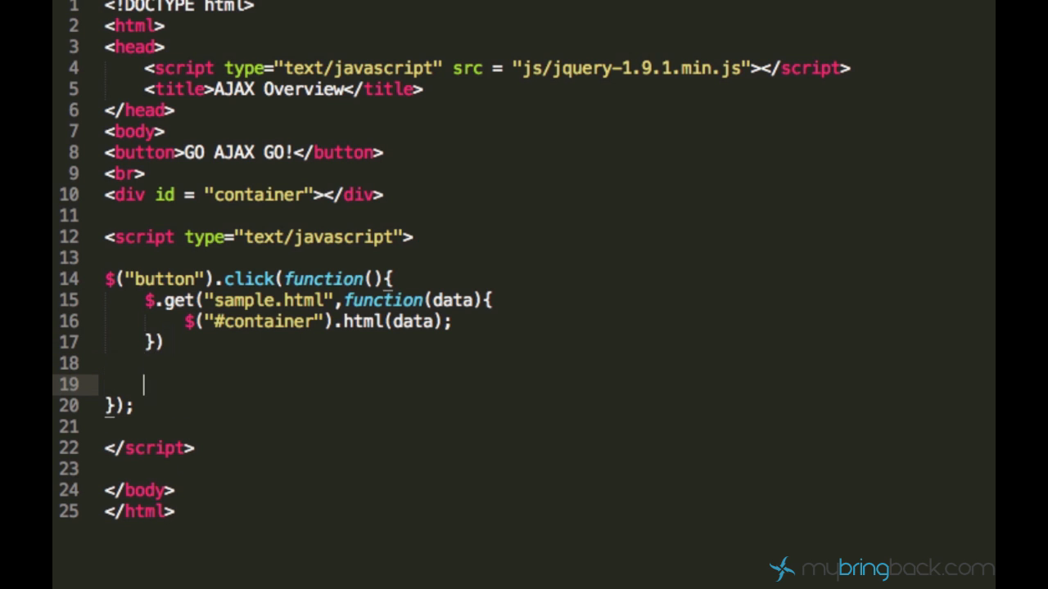
- Type $.post on a new line after the $.get block, then erase its last letter
type("$.post")
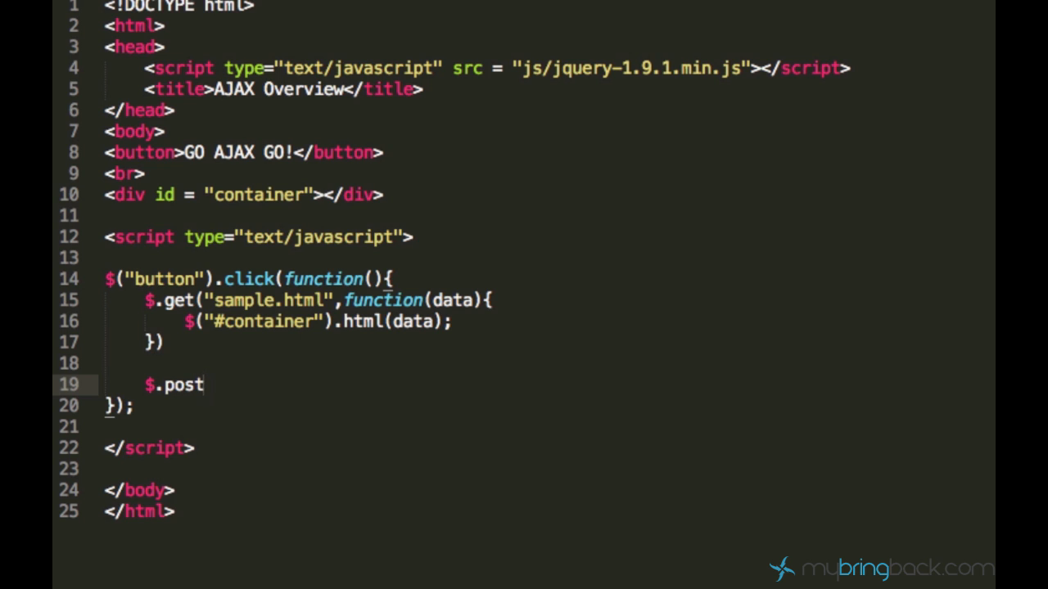
key("Backspace")
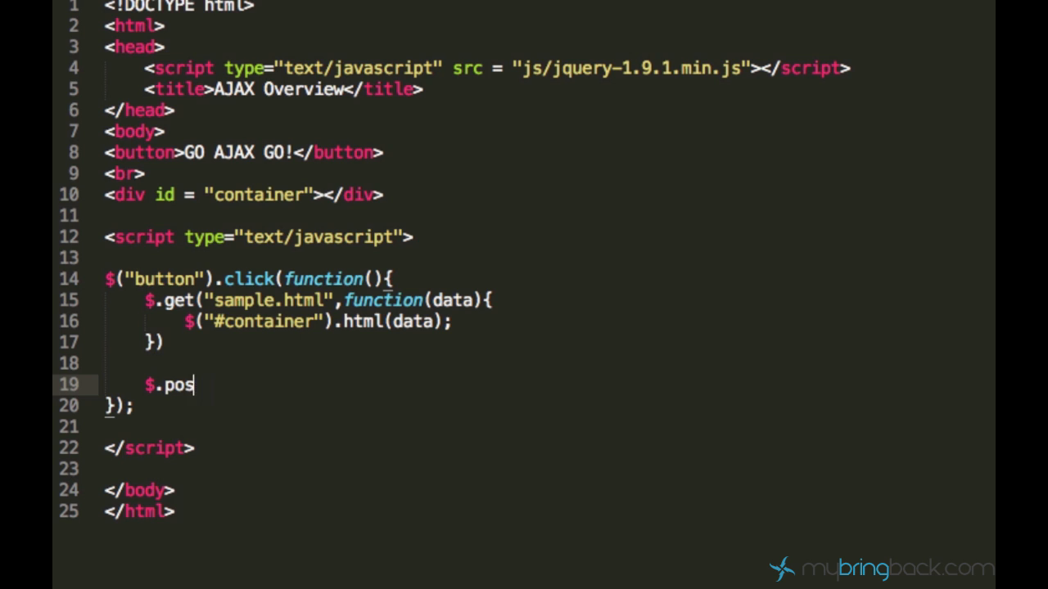